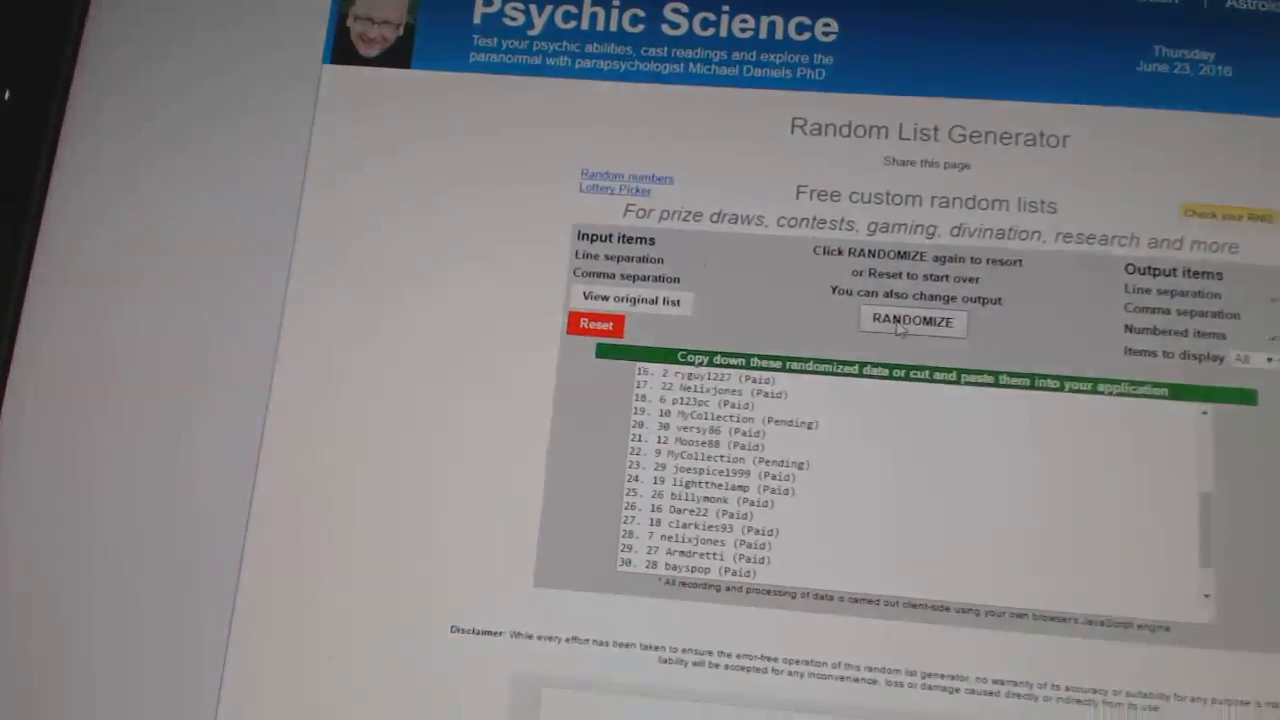
# Step: Randomize the participant name list, then select the numbered output and bring up copy options
pyautogui.click(911, 321)
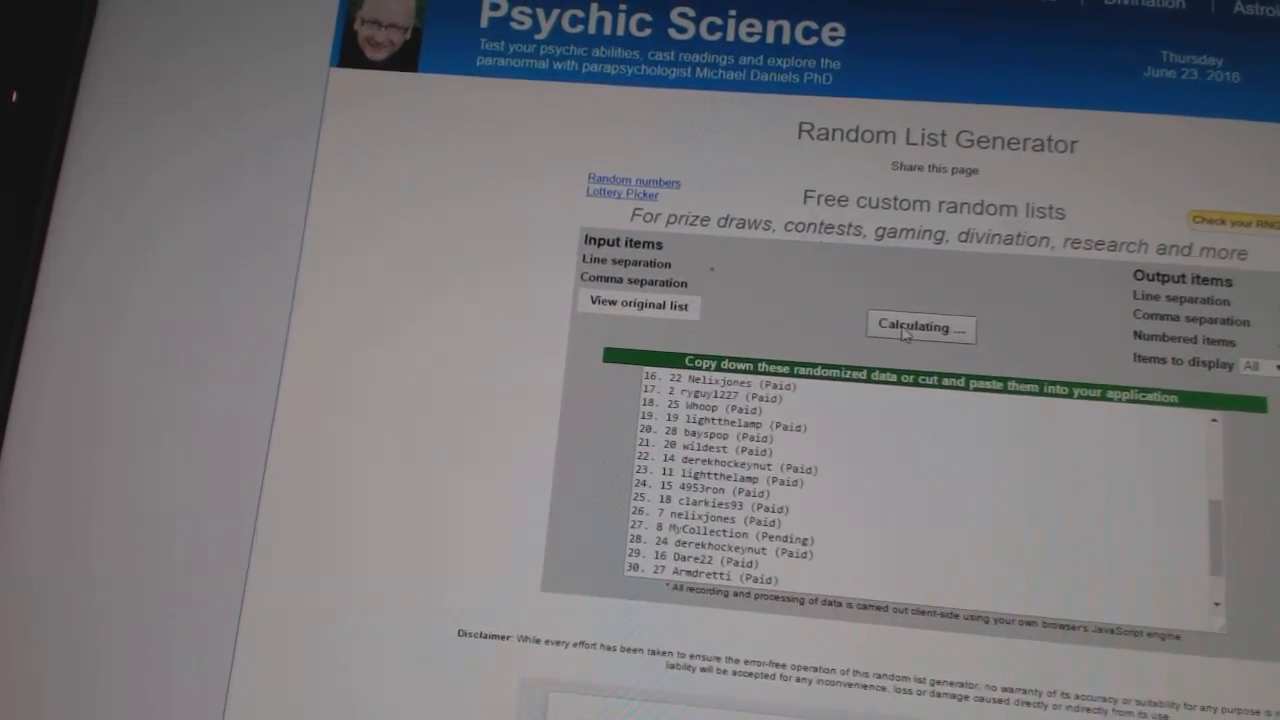
pyautogui.click(919, 326)
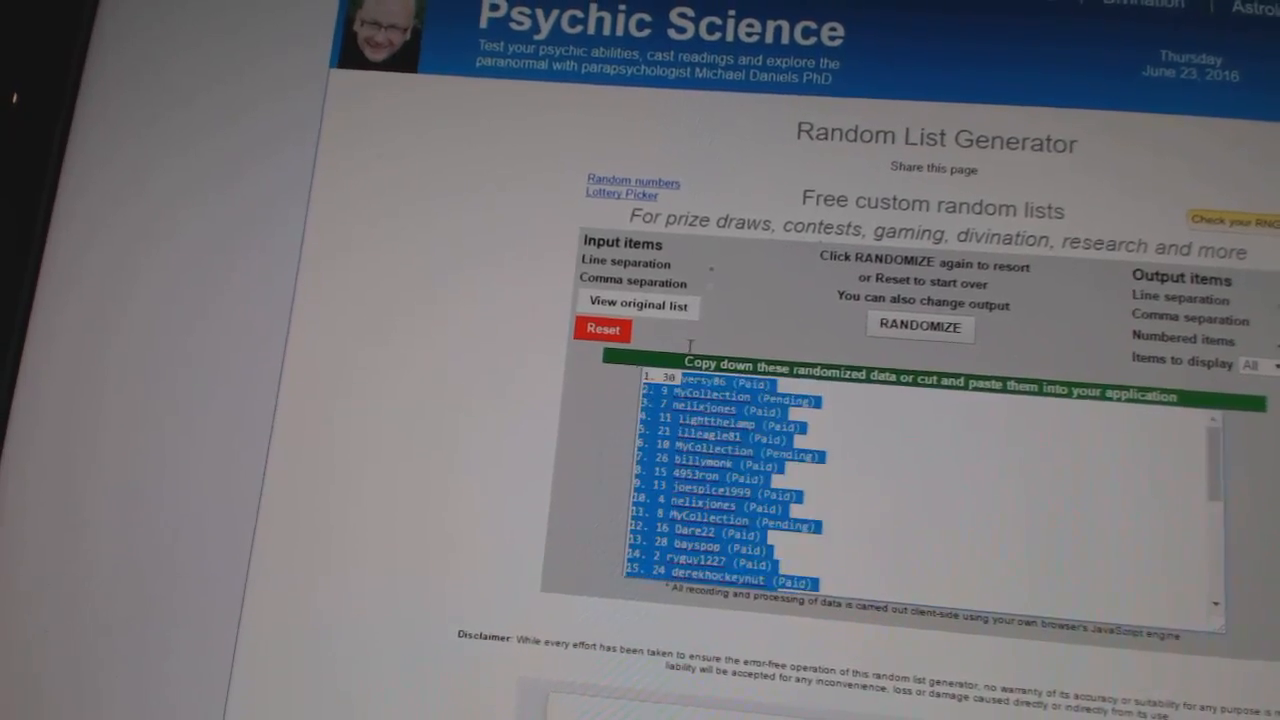
pyautogui.rightClick(720, 450)
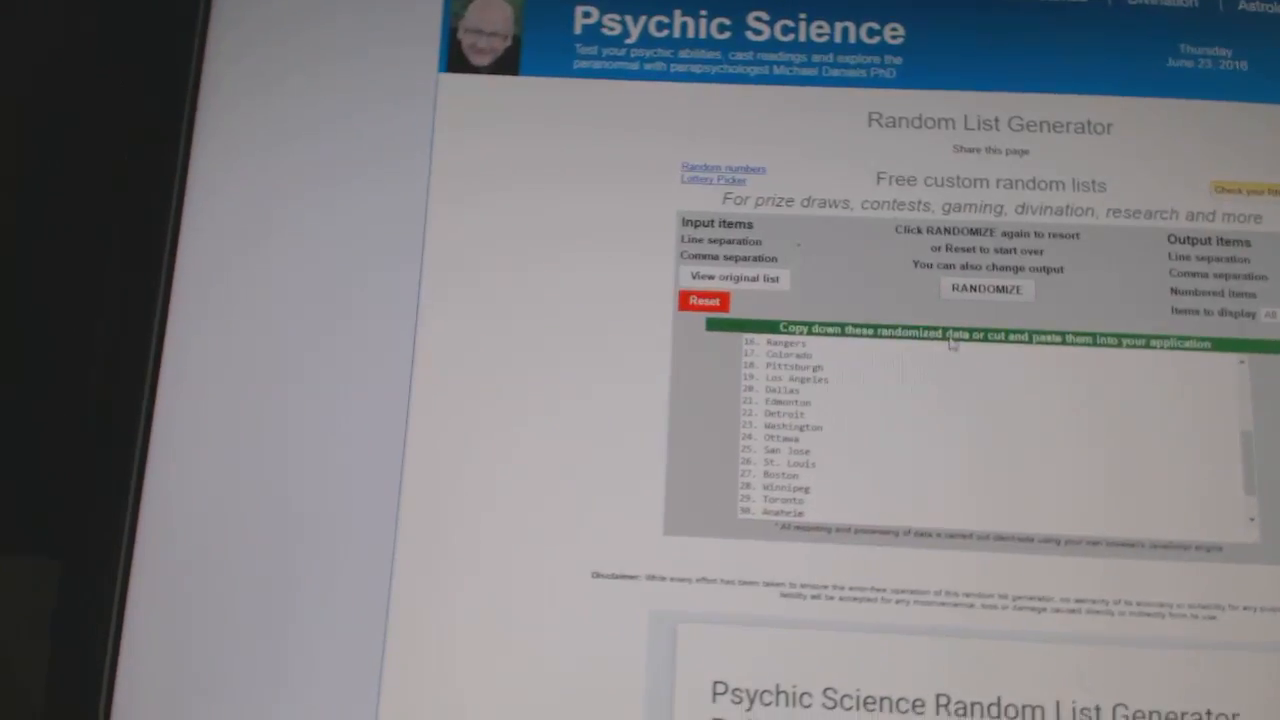
# Step: Randomize the 30 hockey team names twice to get a fresh numbered order
pyautogui.click(884, 289)
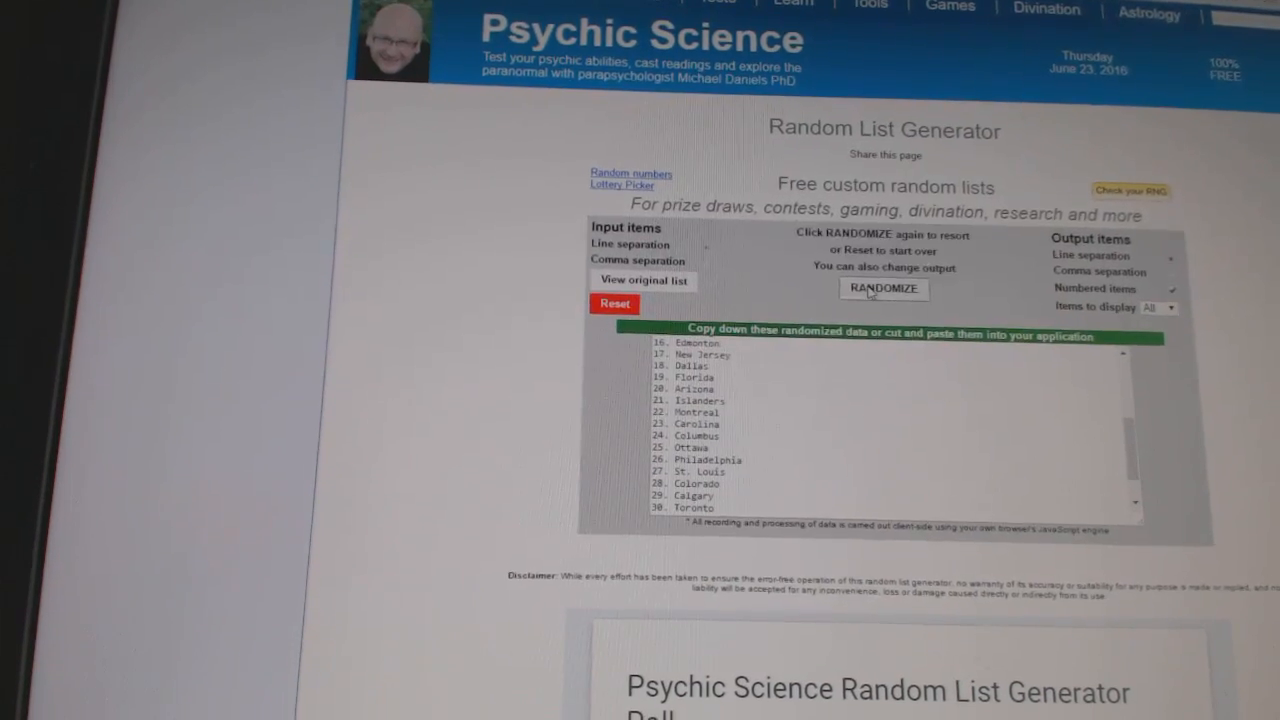
pyautogui.click(884, 289)
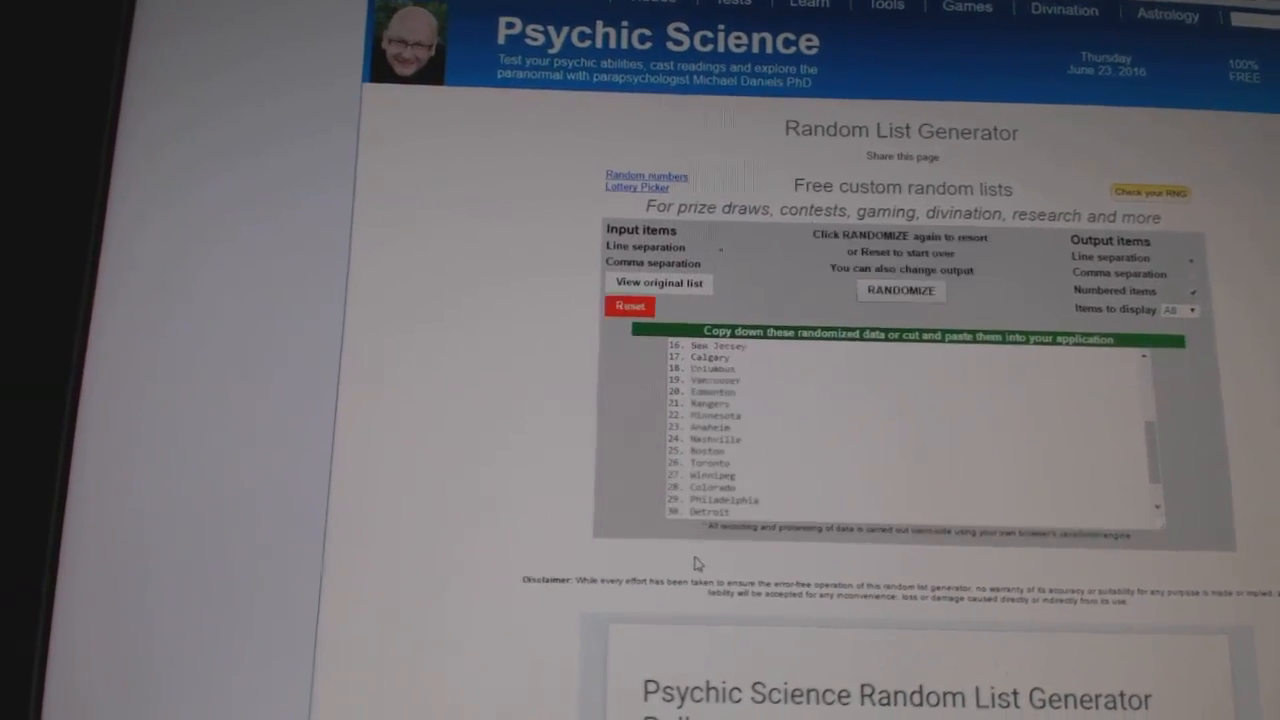